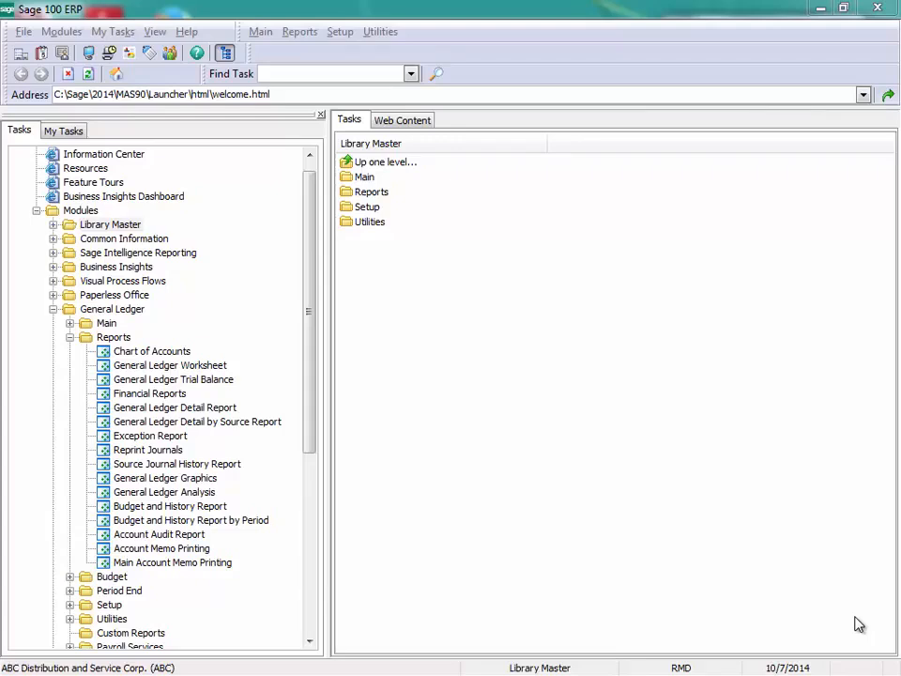
mouse_move(848, 619)
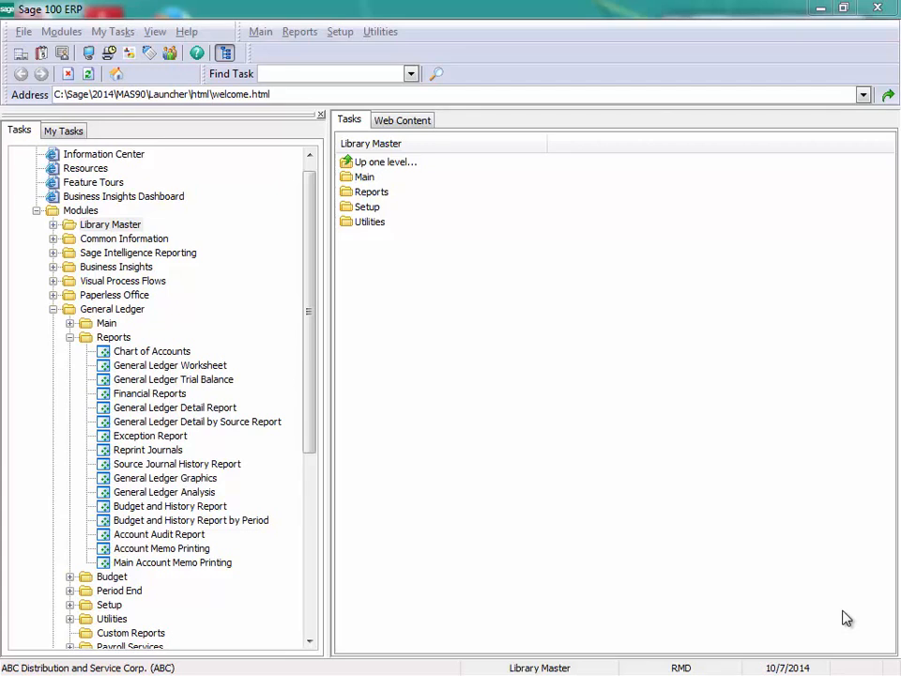
Step: Bring up General Ledger Trial Balance report options and keep Sort Report By on Account Number
left_click(173, 379)
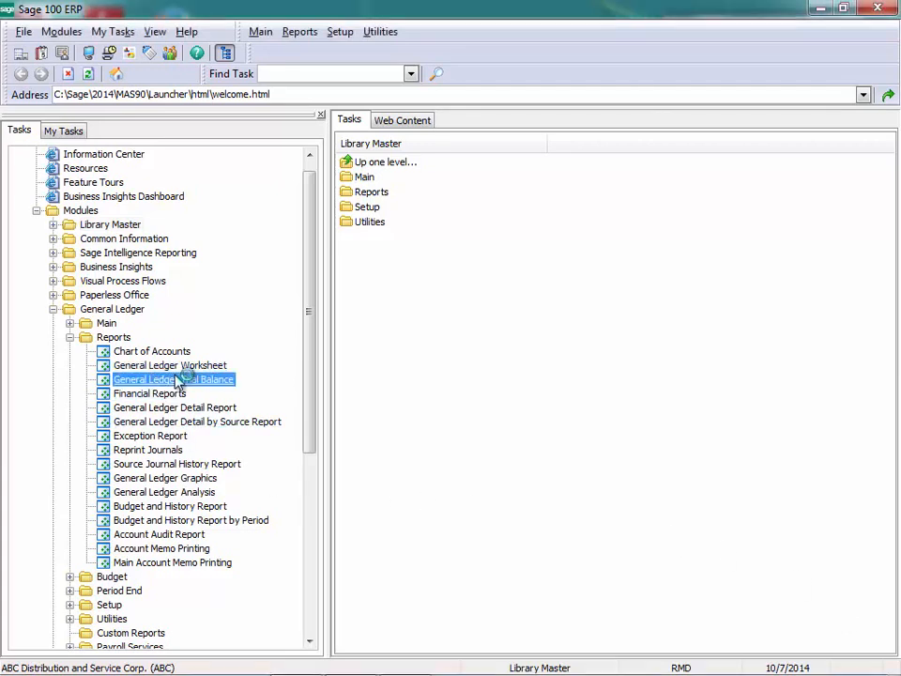
double_click(173, 379)
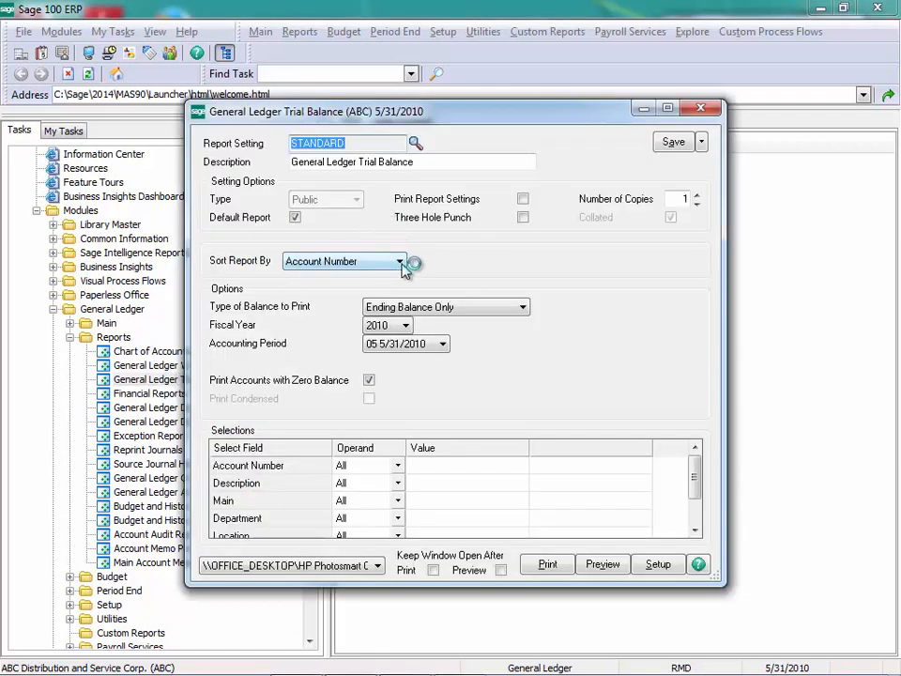
left_click(412, 261)
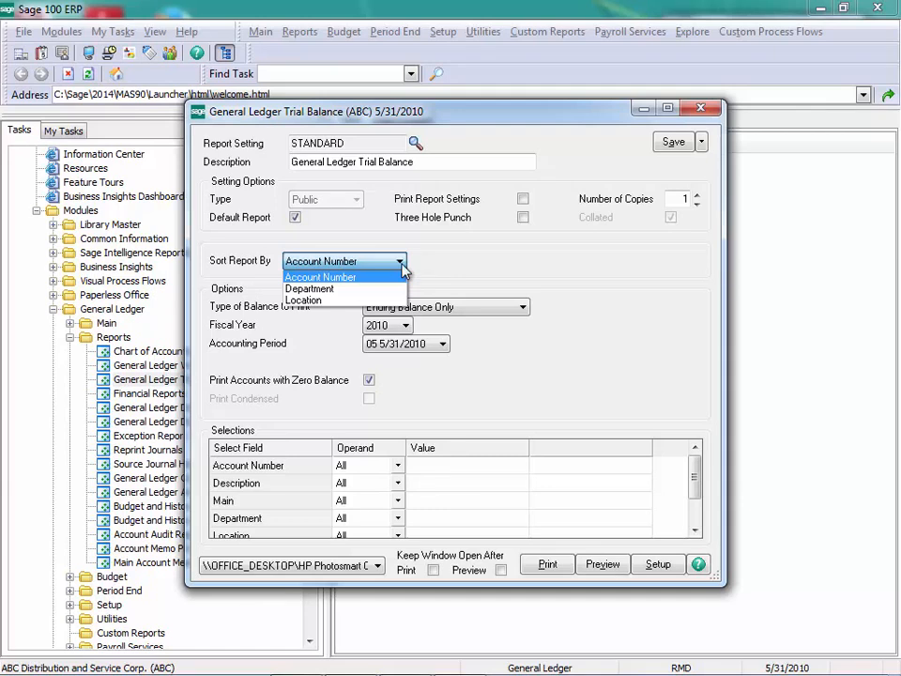
left_click(319, 278)
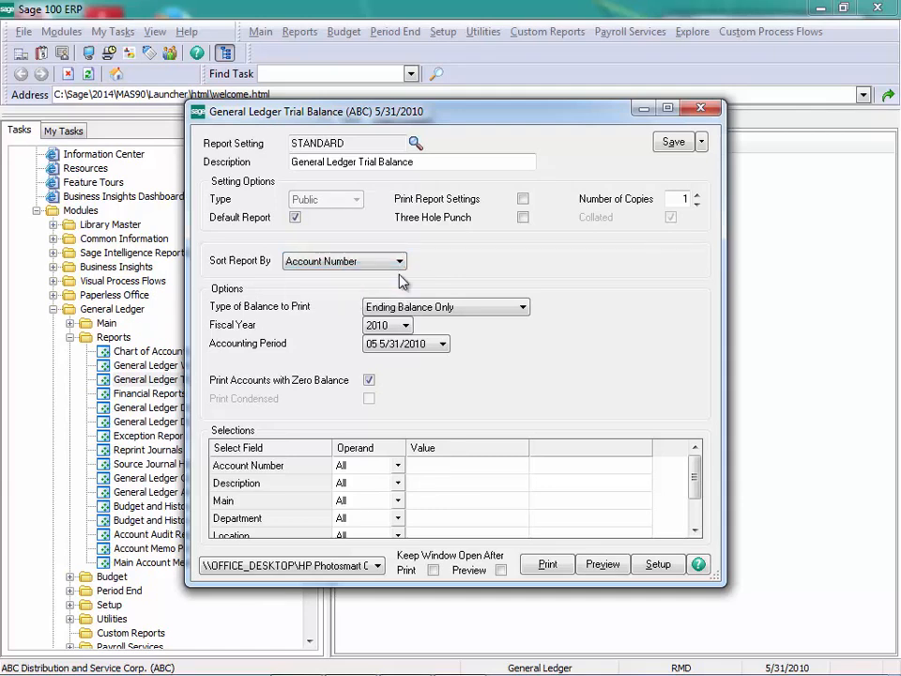
mouse_move(573, 280)
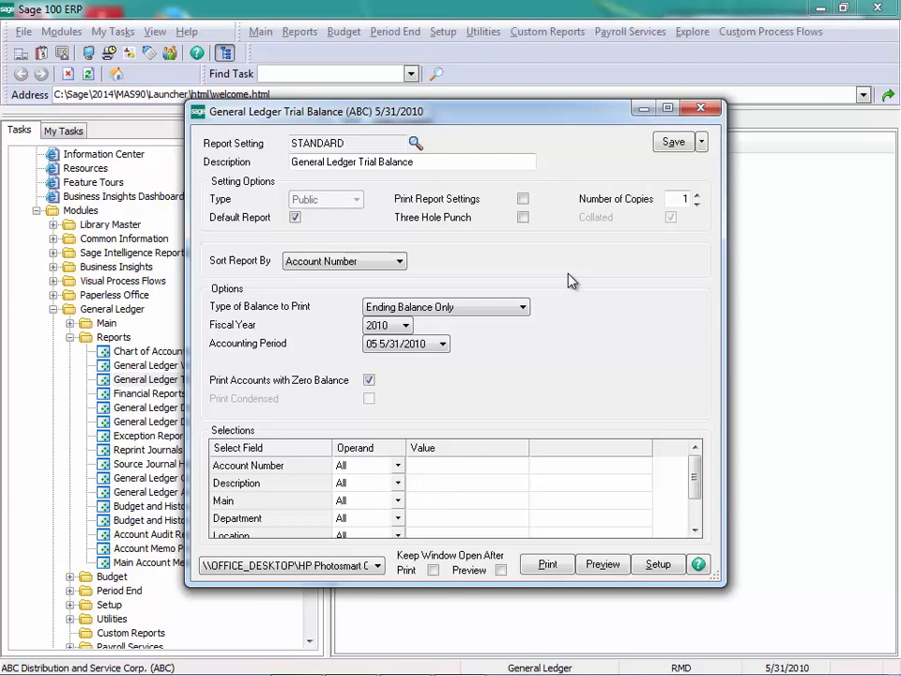
left_click(524, 307)
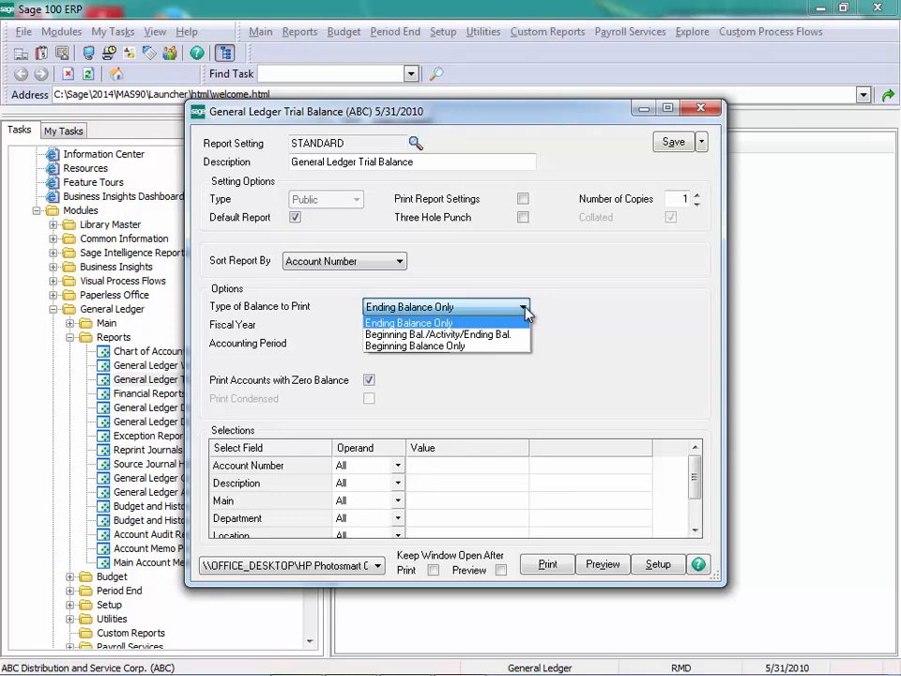
left_click(440, 334)
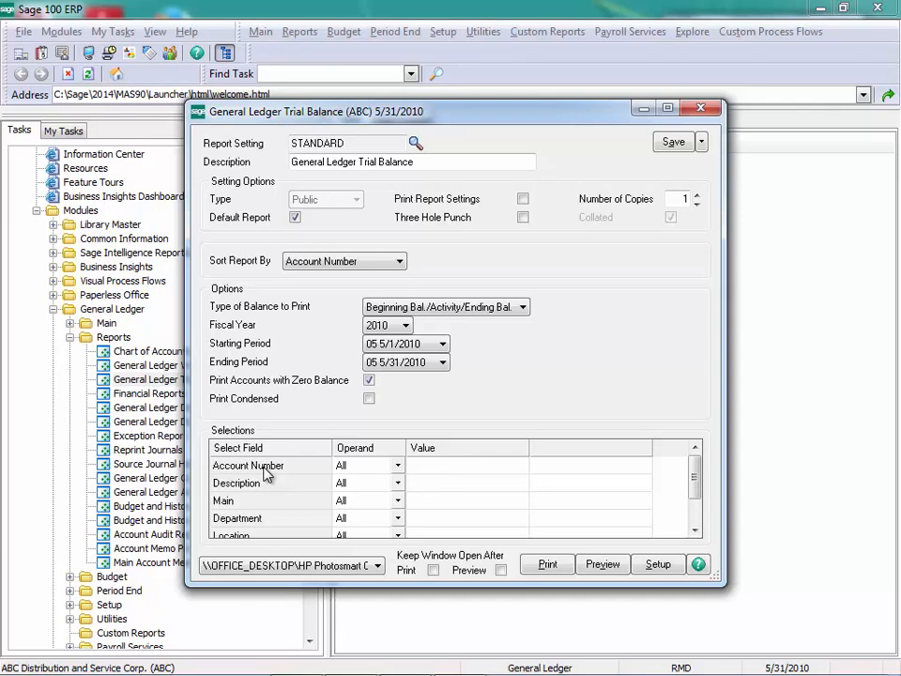
left_click(368, 379)
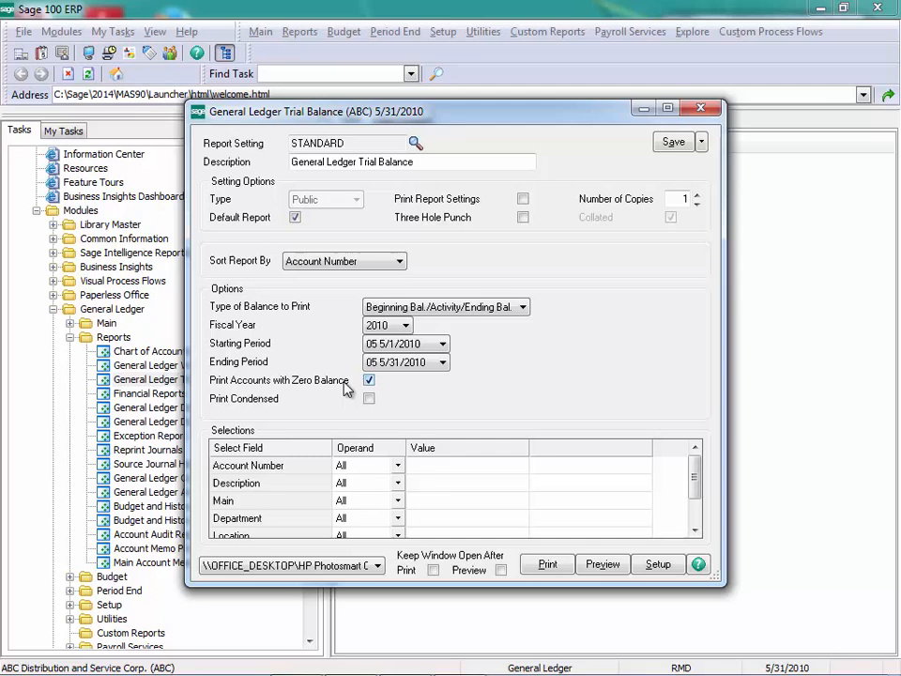
mouse_move(346, 388)
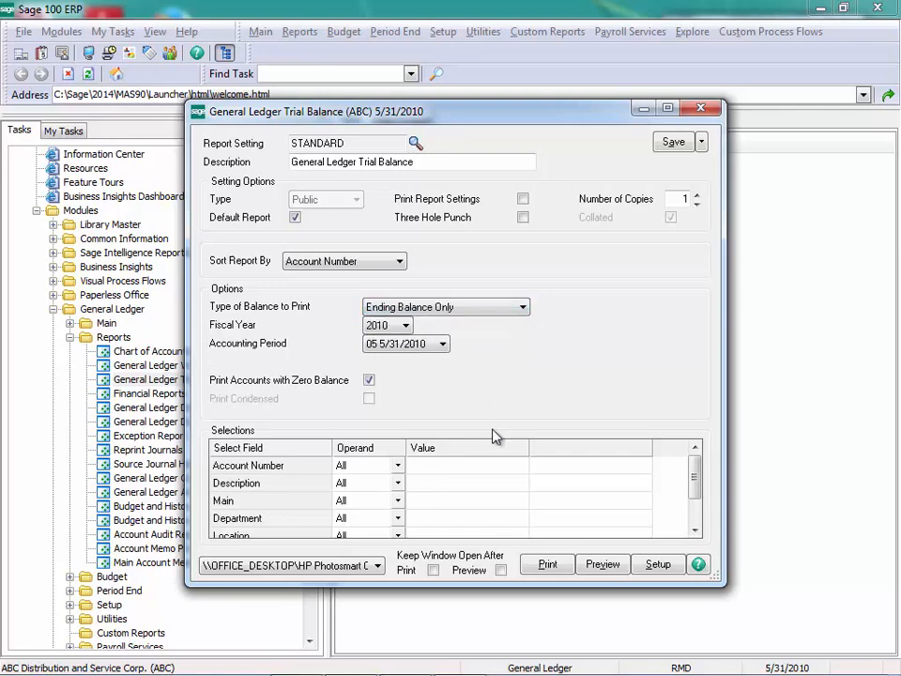
Step: Preview the ending-balance-only trial balance showing report totals of 4,504,074.18
left_click(602, 563)
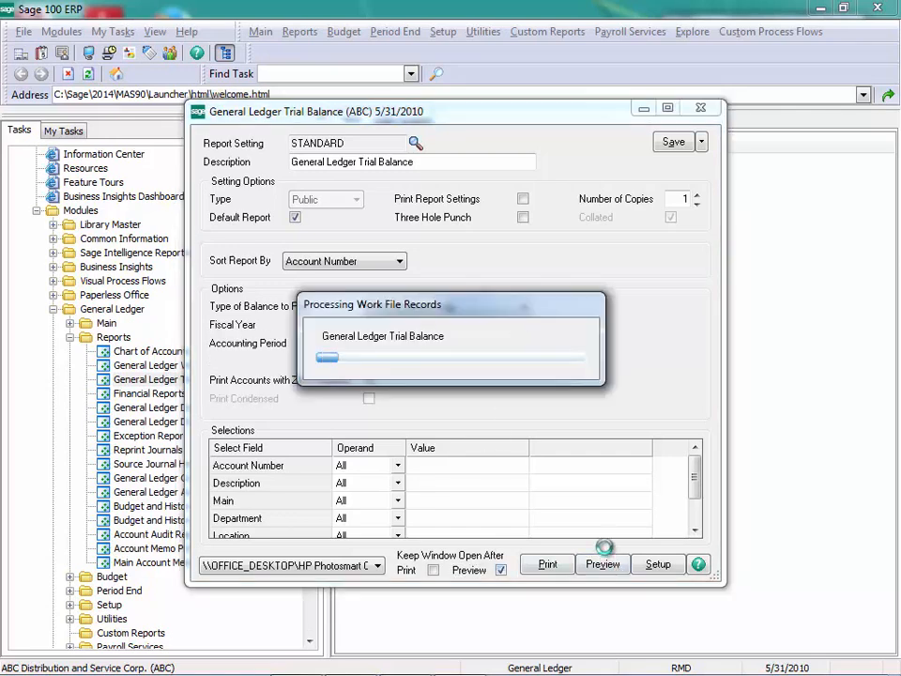
left_click(603, 563)
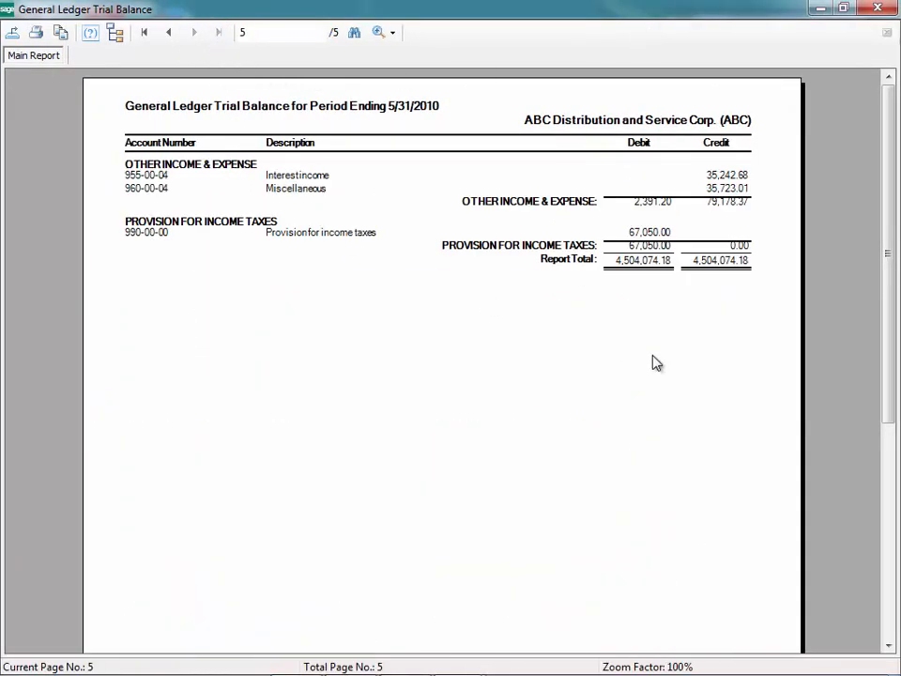
mouse_move(635, 300)
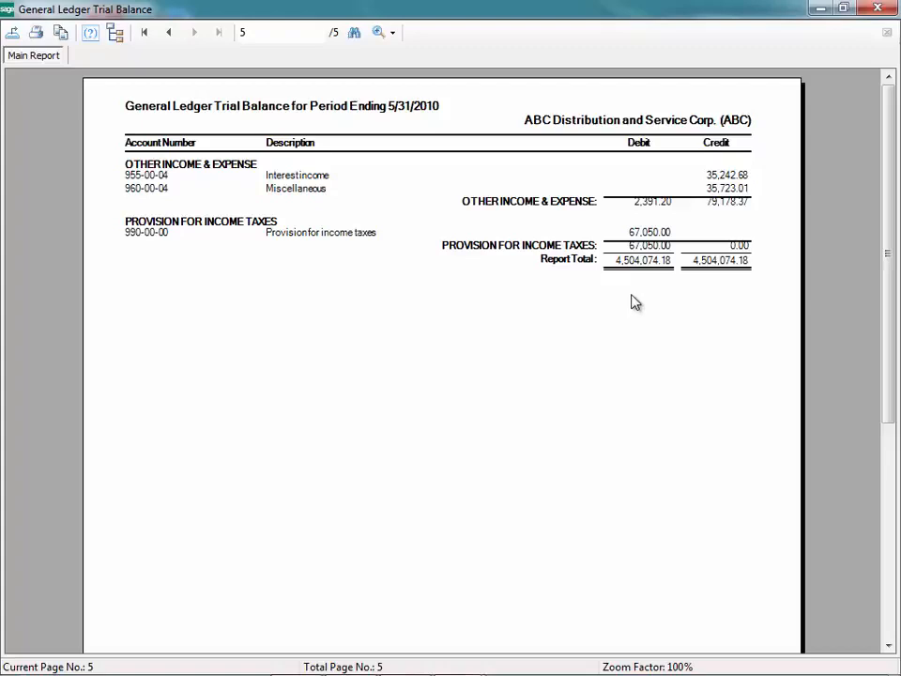
mouse_move(727, 289)
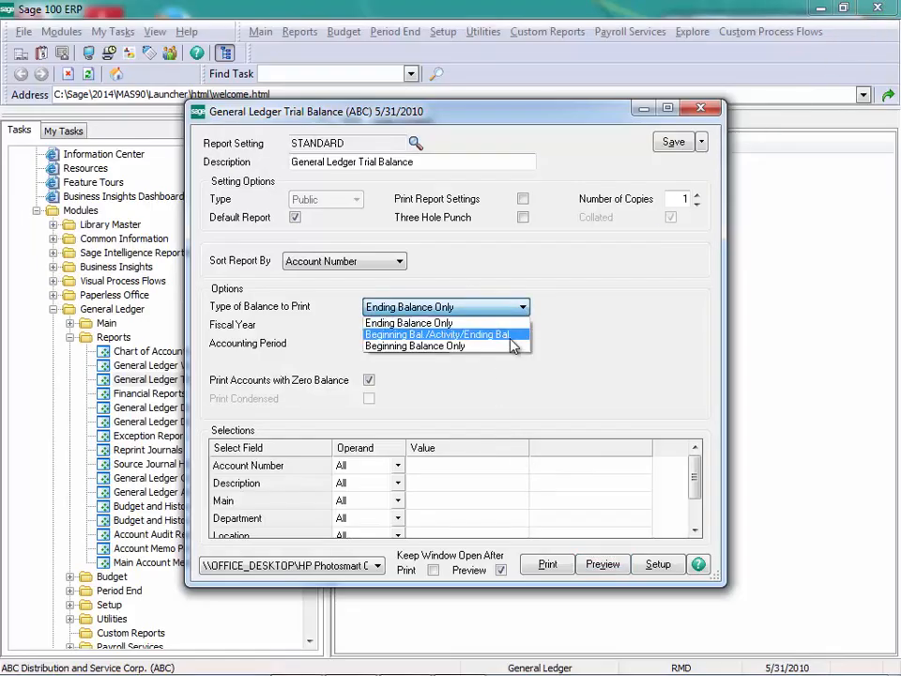
Step: Preview the 5/1/2010–5/31/2010 trial balance with Beginning Bal/Activity/Ending Bal columns
left_click(440, 334)
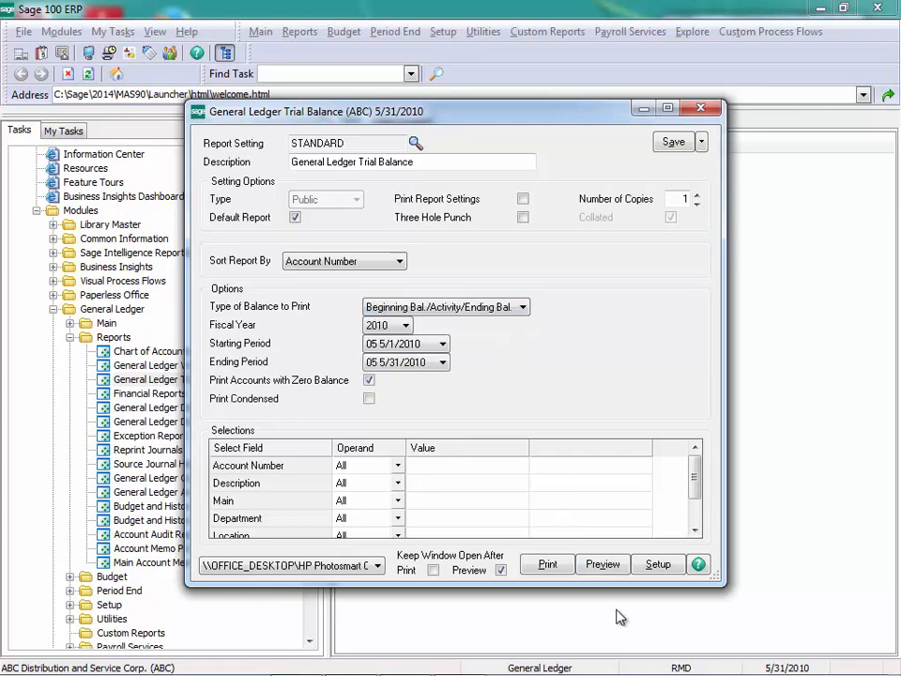
left_click(603, 563)
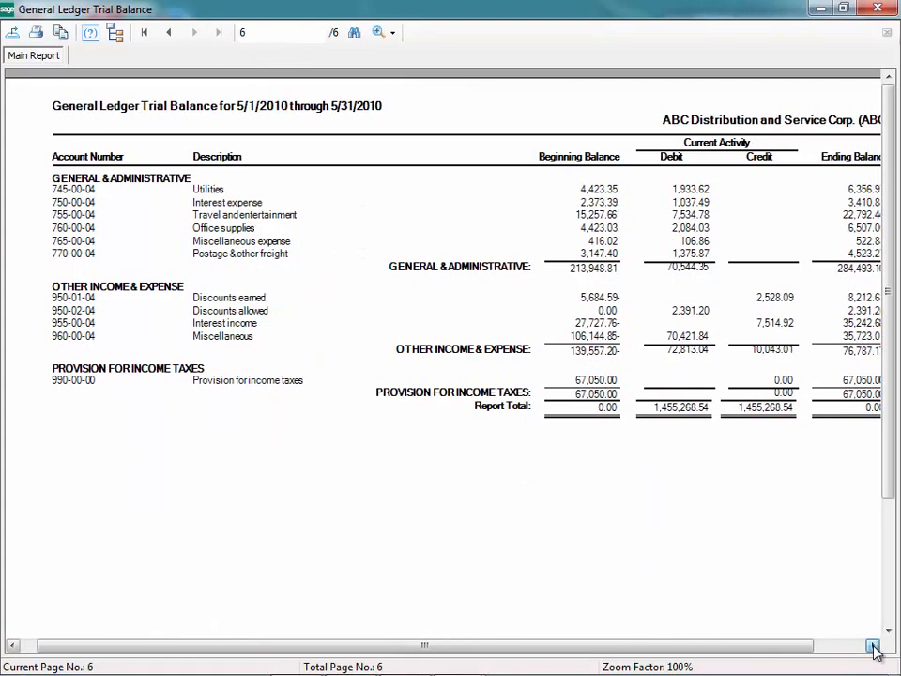
left_click(872, 646)
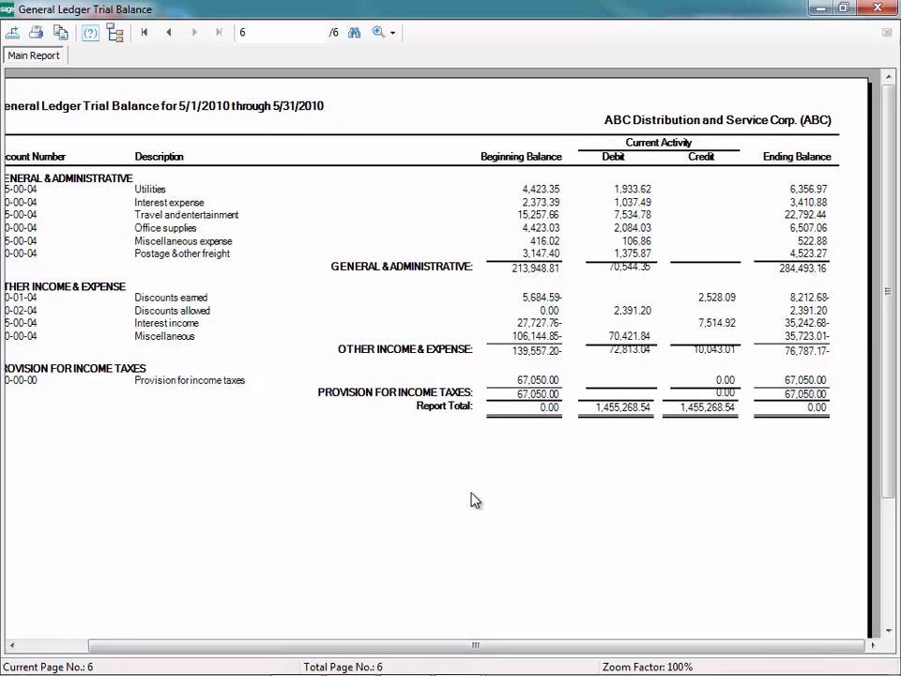
mouse_move(516, 444)
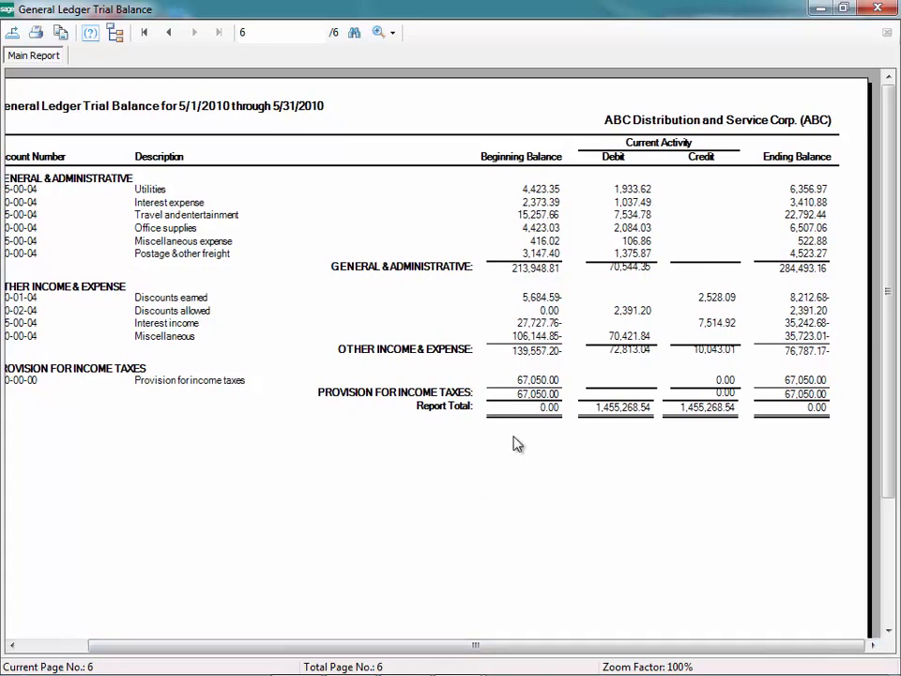